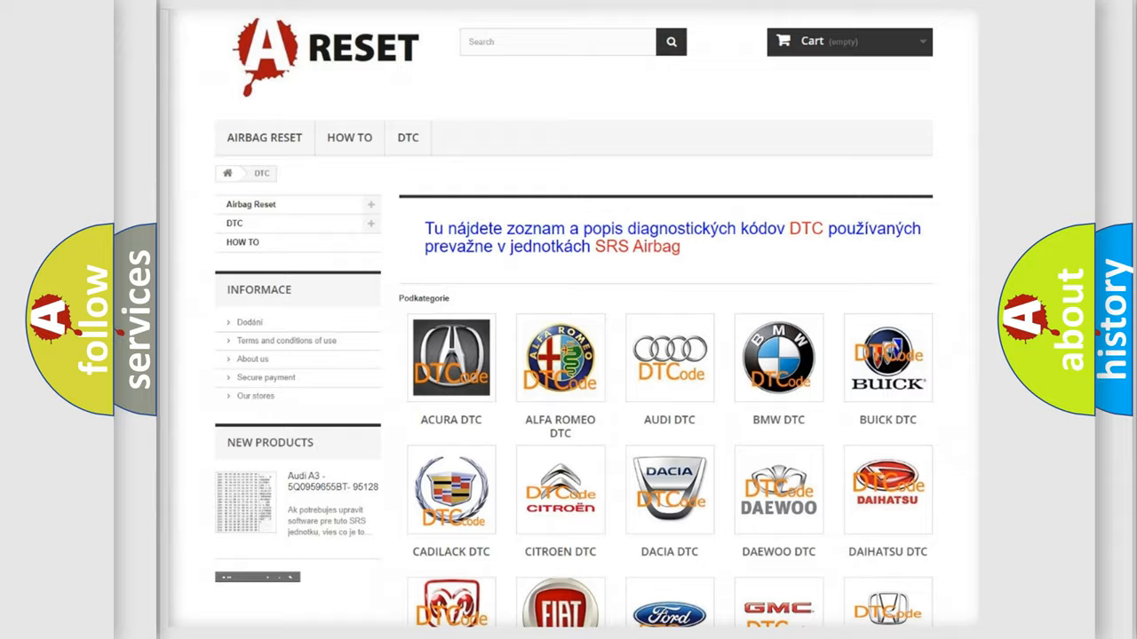
# Choose NISSAN DTC from the brand grid and browse its trouble code list.
pyautogui.scroll(-3)
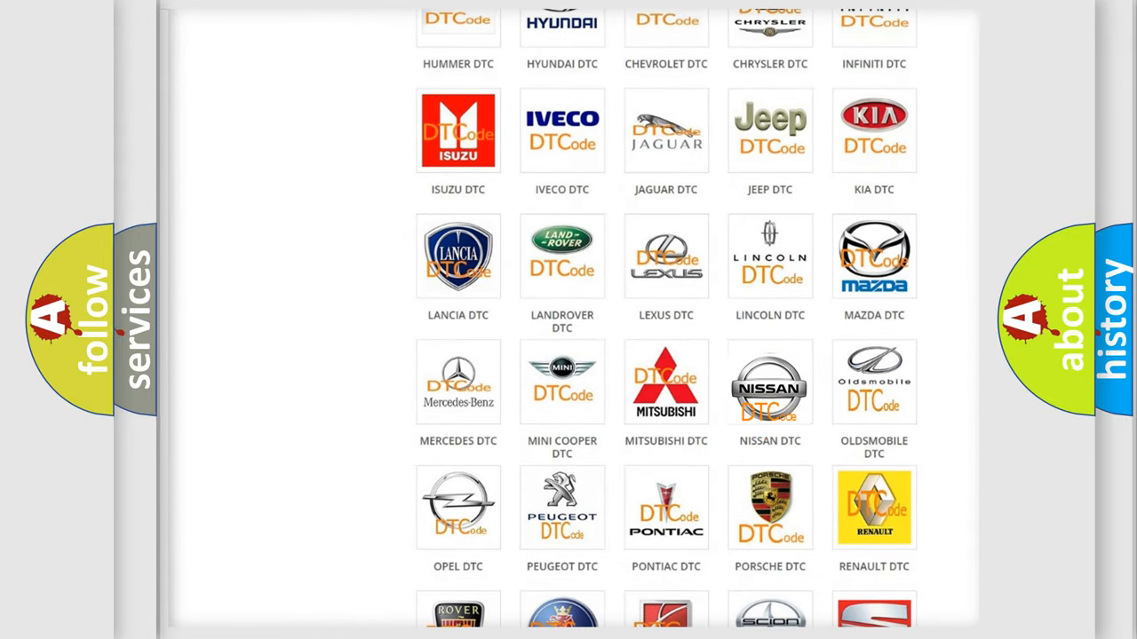
pyautogui.click(769, 381)
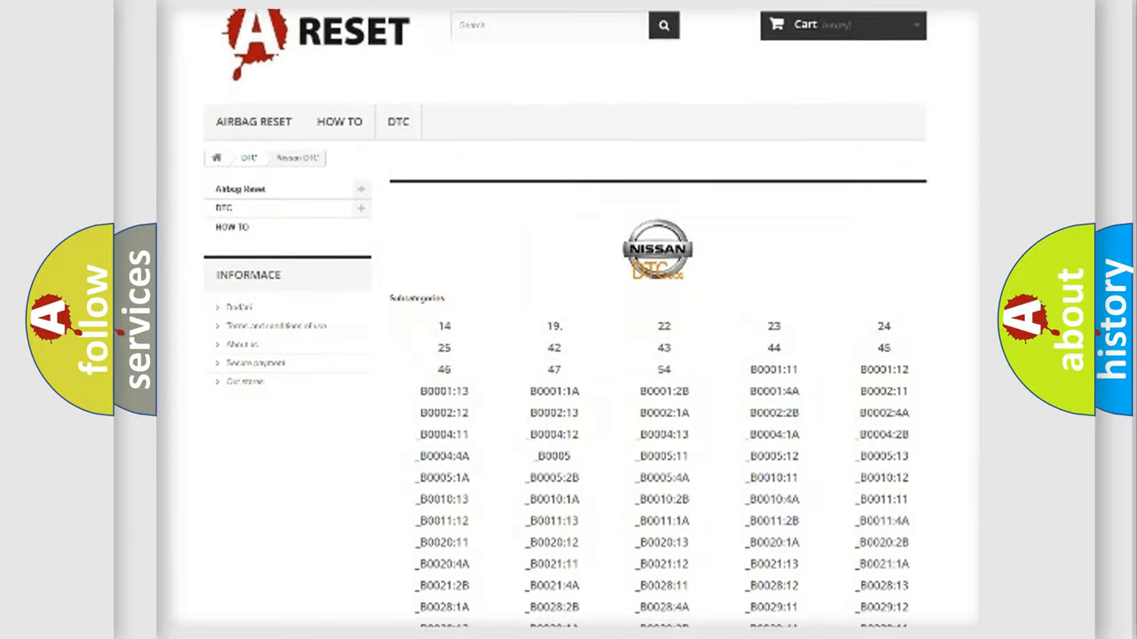
pyautogui.scroll(-3)
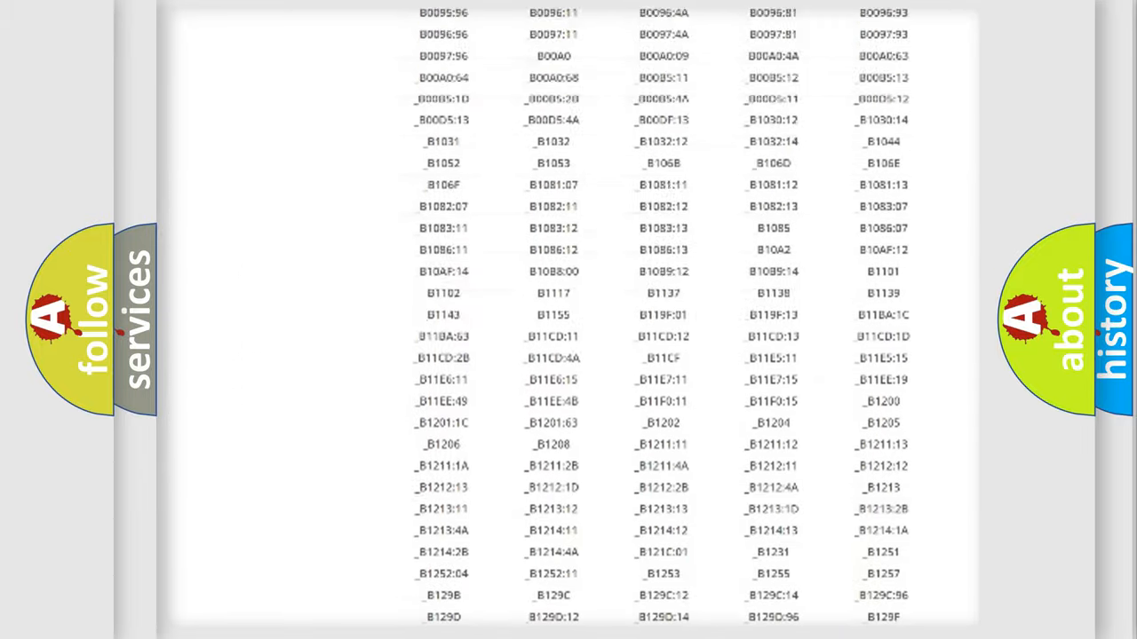
pyautogui.scroll(3)
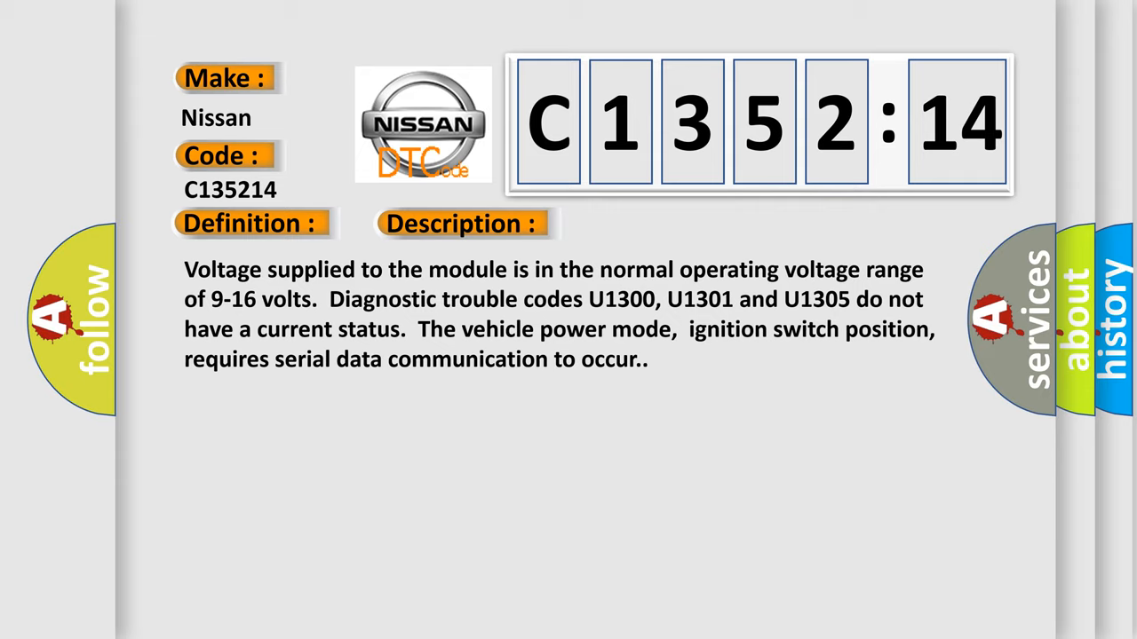
# Advance the C1352:14 slide from its Description to the Cause heading and text.
pyautogui.click(653, 223)
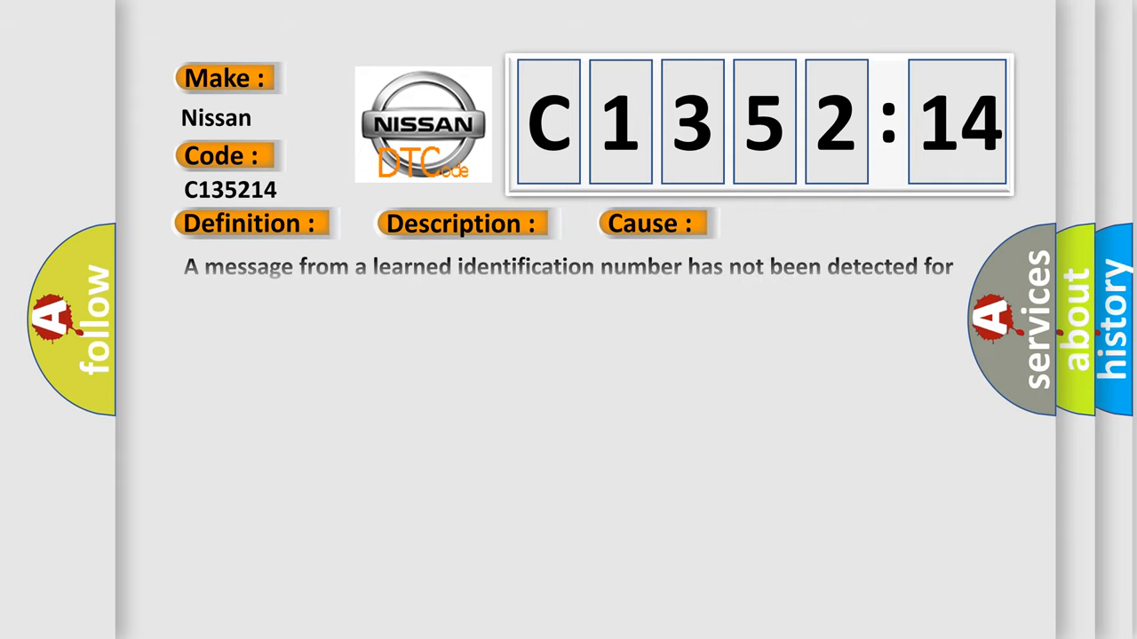